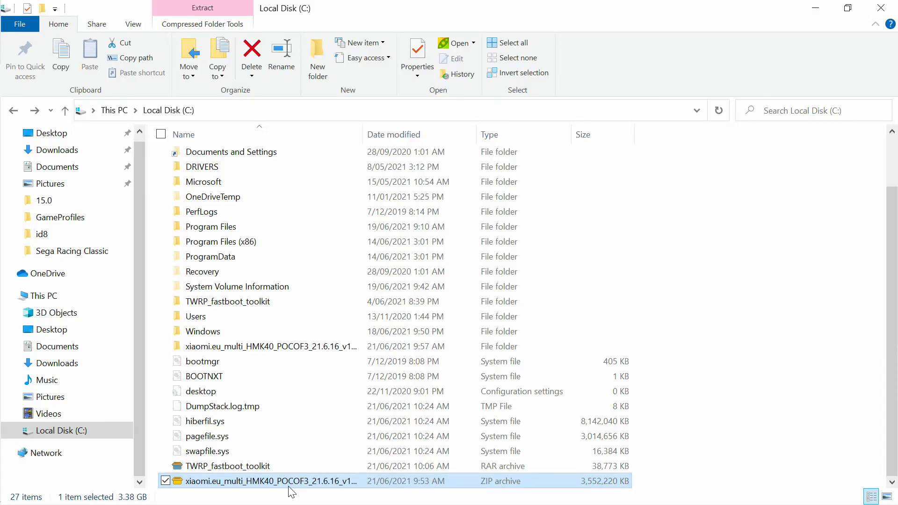
{"action": "mouse_move", "coordinate": [244, 301]}
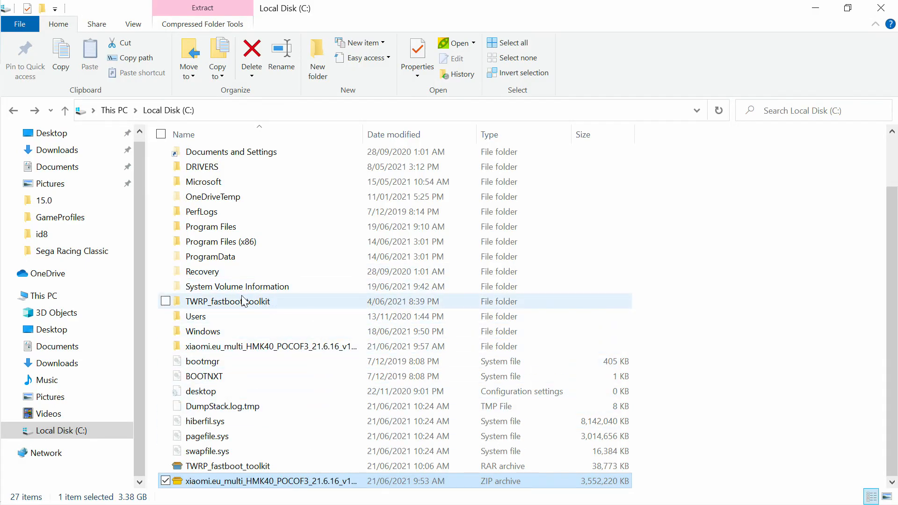
- Open the TWRP_fastboot_toolkit folder on Local Disk (C:)
{"action": "double_click", "coordinate": [227, 301]}
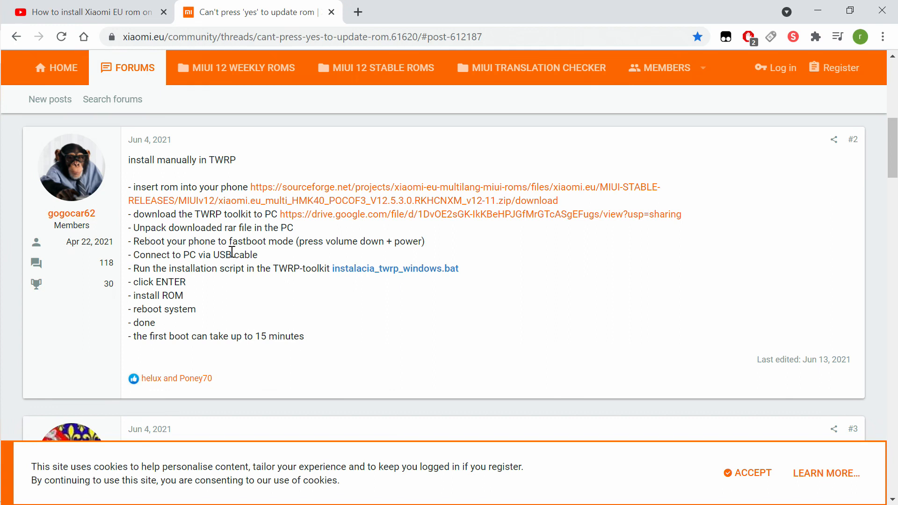
{"action": "mouse_move", "coordinate": [165, 273]}
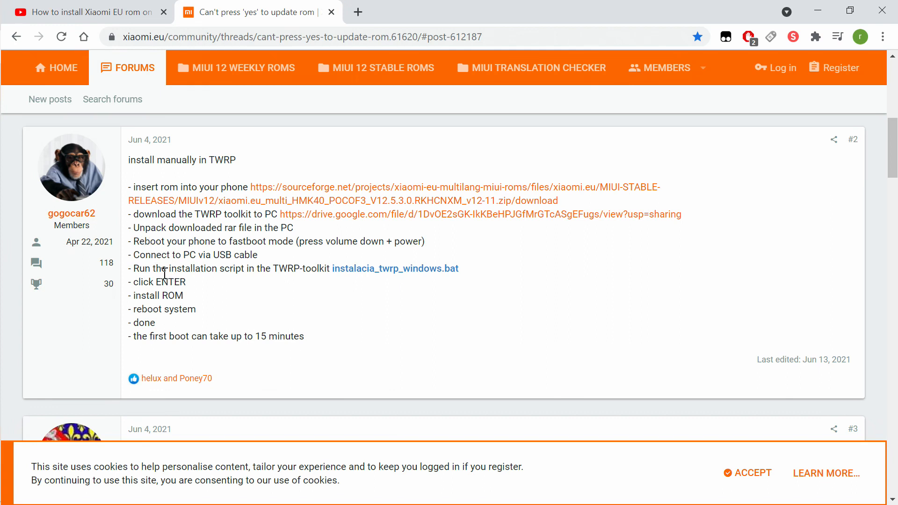
{"action": "mouse_move", "coordinate": [138, 273]}
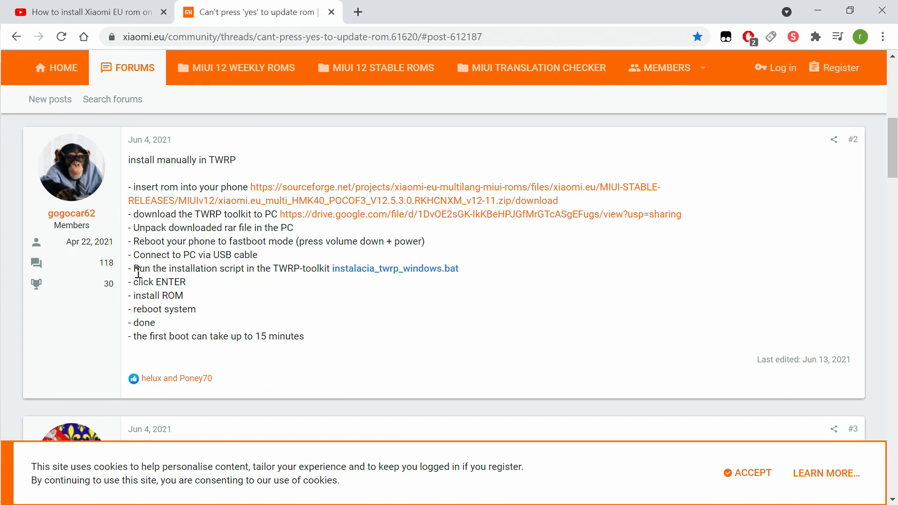
{"action": "mouse_move", "coordinate": [433, 268]}
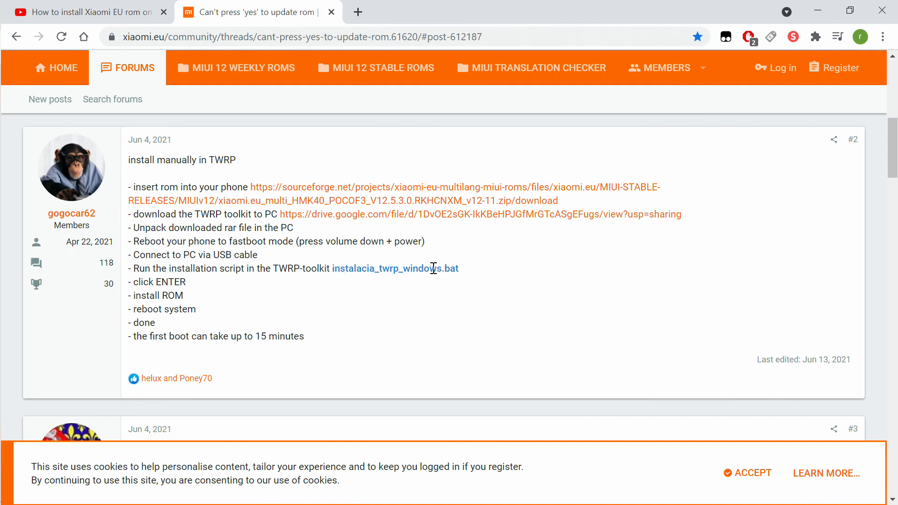
{"action": "mouse_move", "coordinate": [141, 298]}
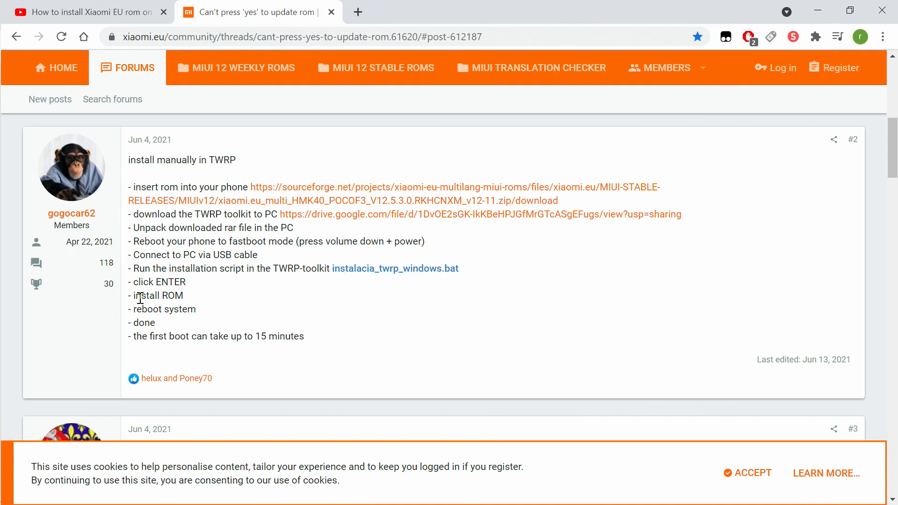
{"action": "mouse_move", "coordinate": [349, 328]}
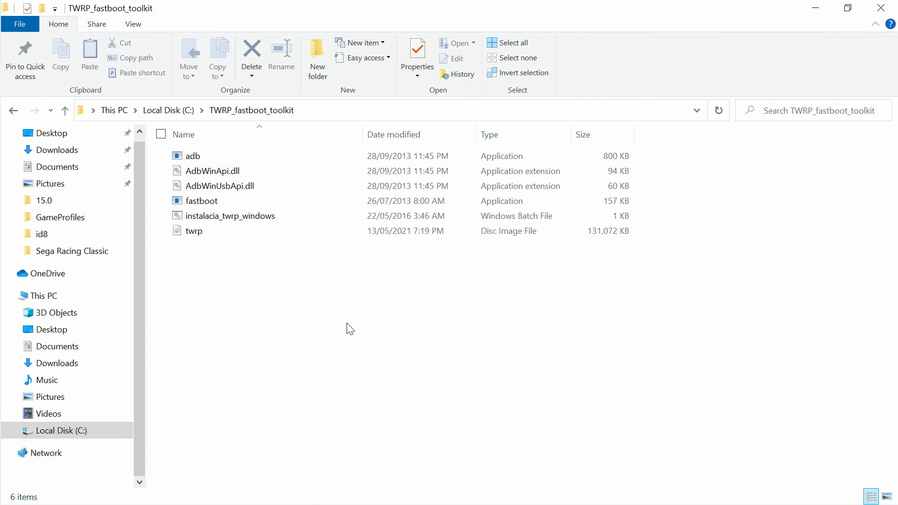
- Run instalacia_twrp_windows.bat from the TWRP_fastboot_toolkit folder, reporting fastboot mode
{"action": "left_click", "coordinate": [220, 186]}
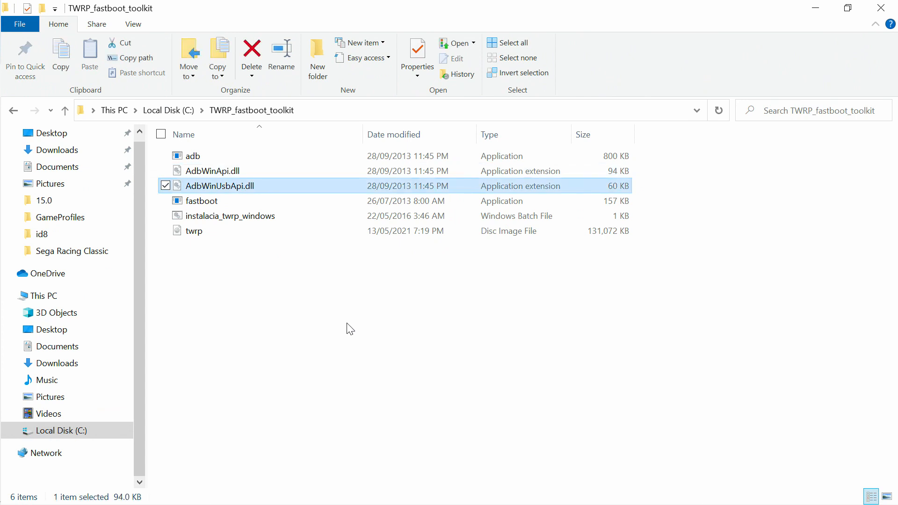
{"action": "left_click", "coordinate": [232, 215]}
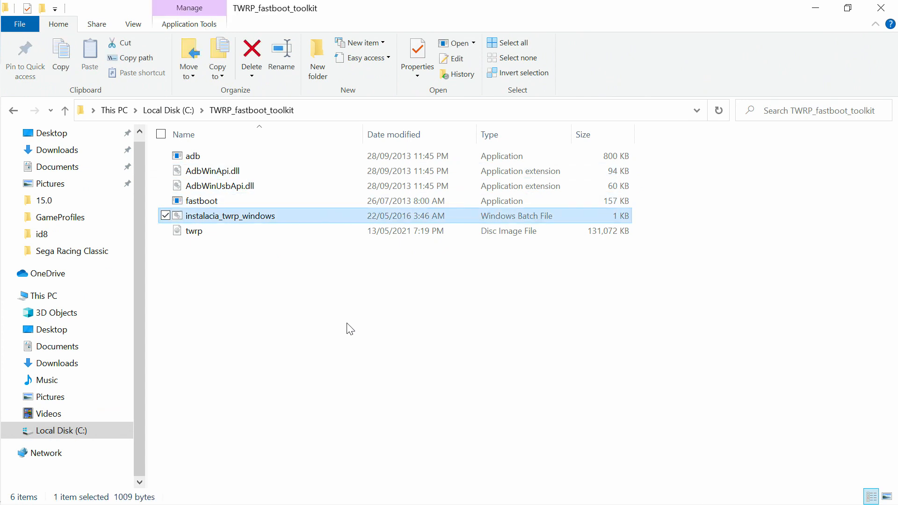
{"action": "double_click", "coordinate": [230, 215]}
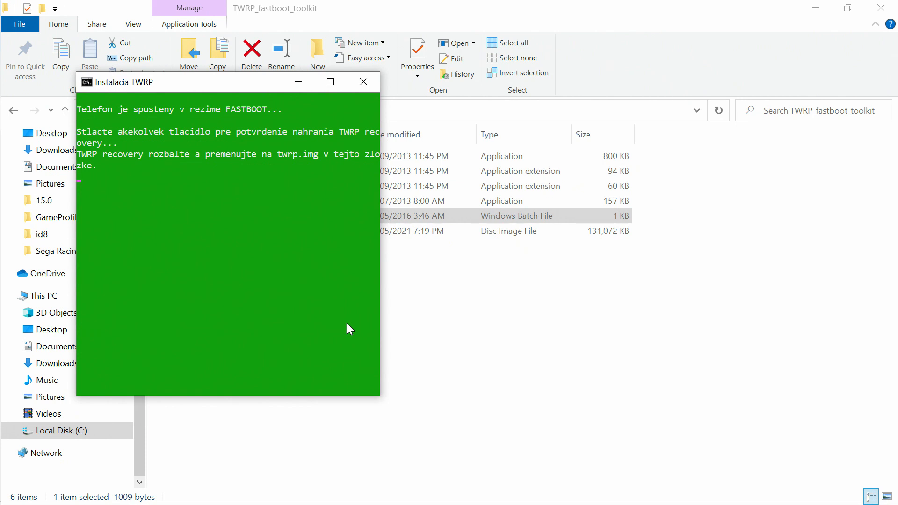